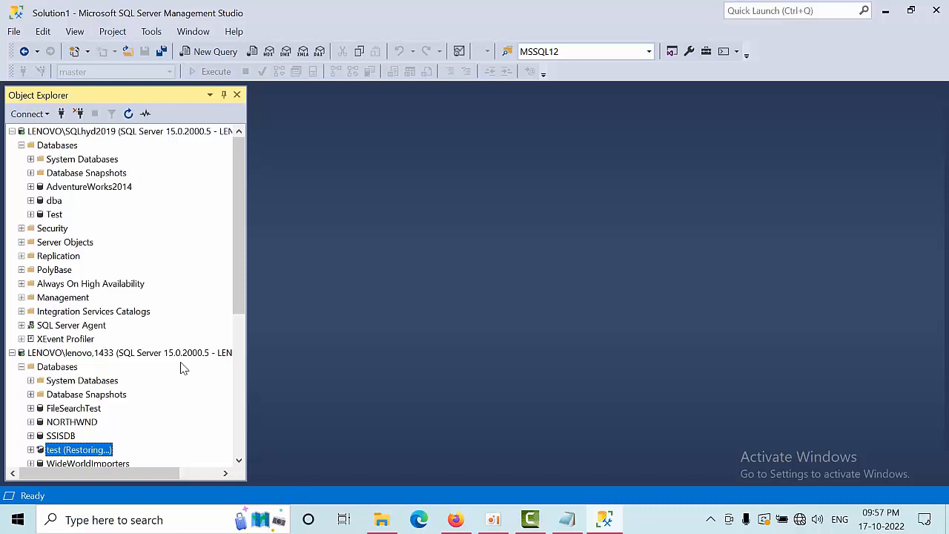
mouse_move(107, 193)
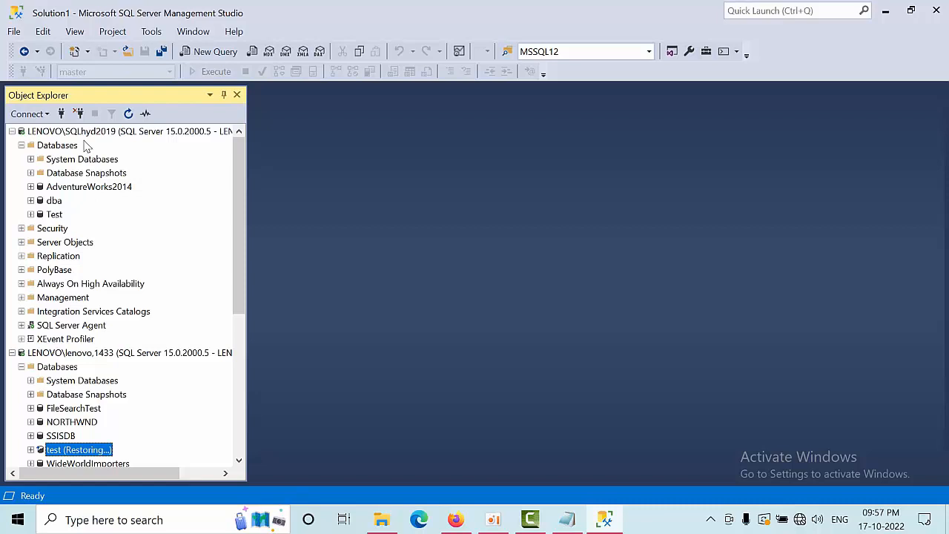
mouse_move(83, 294)
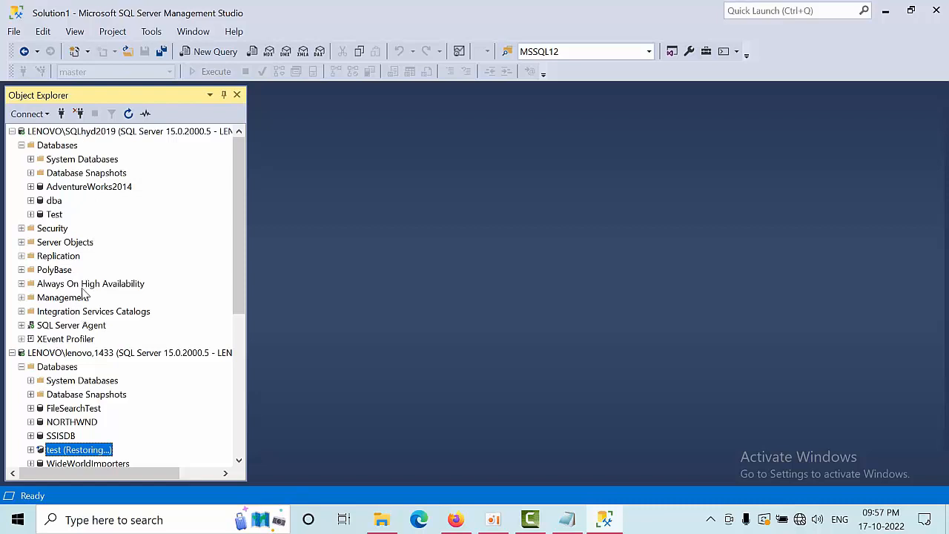
Review the Test database's transaction log shipping secondary restore settings and close them unchanged
click(54, 214)
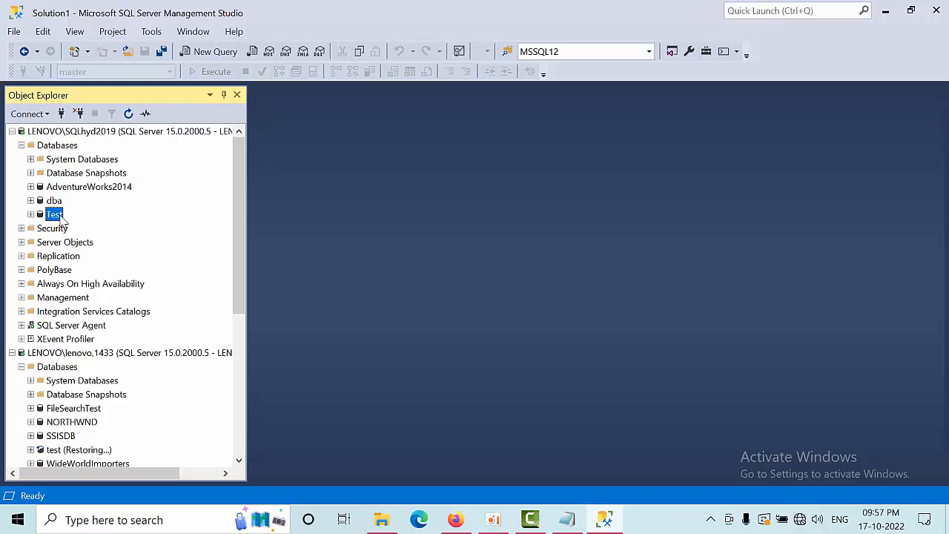
right_click(54, 214)
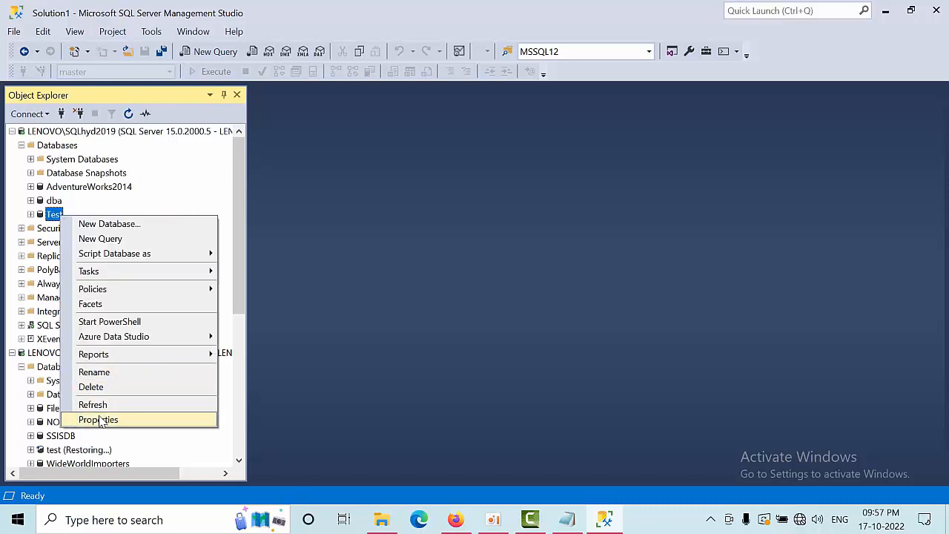
click(98, 418)
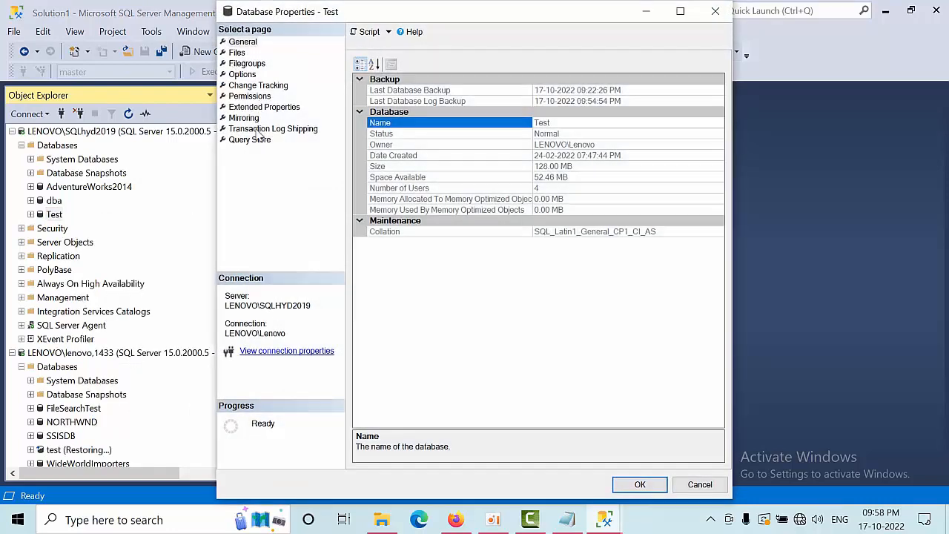
click(273, 128)
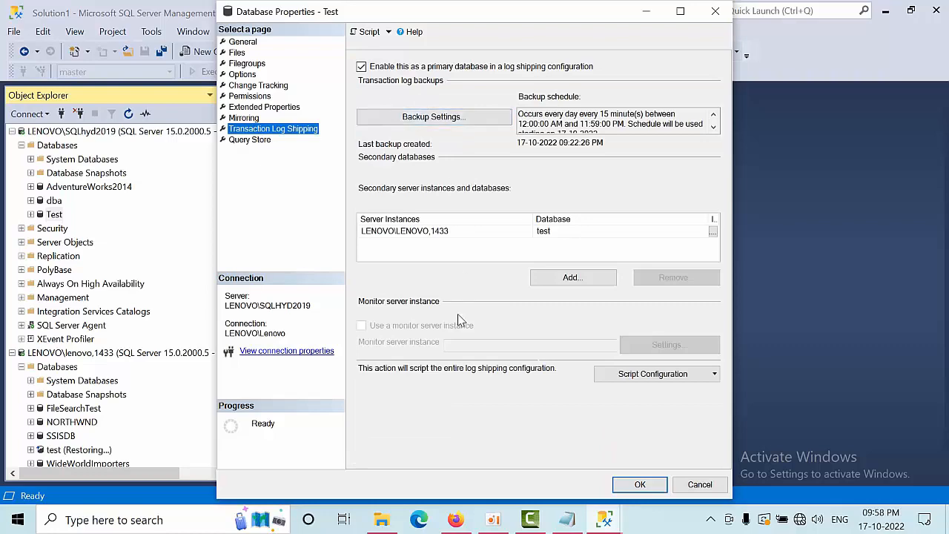
click(620, 231)
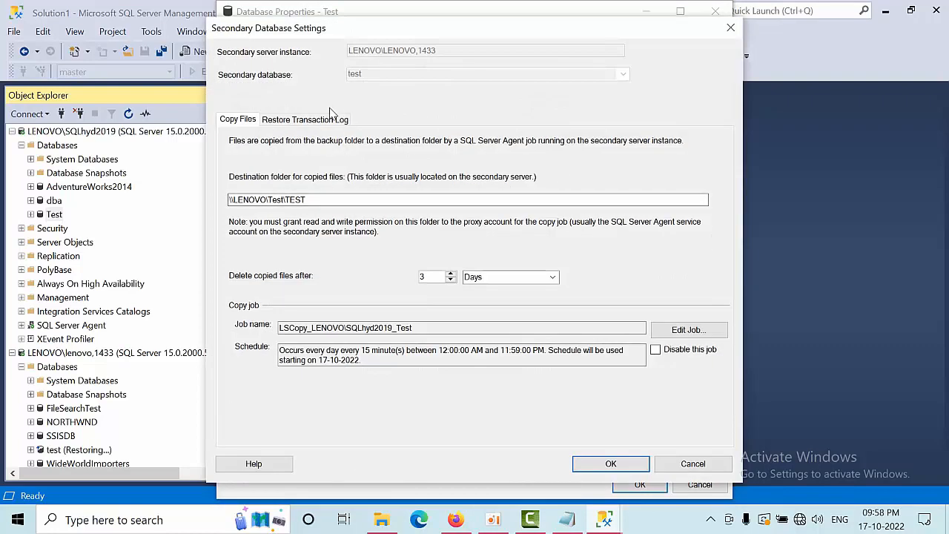
click(306, 119)
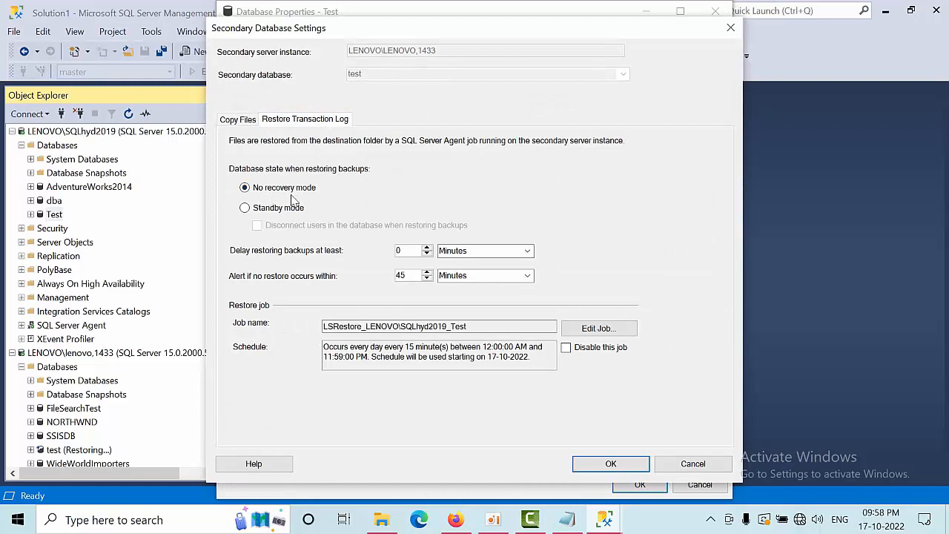
mouse_move(715, 24)
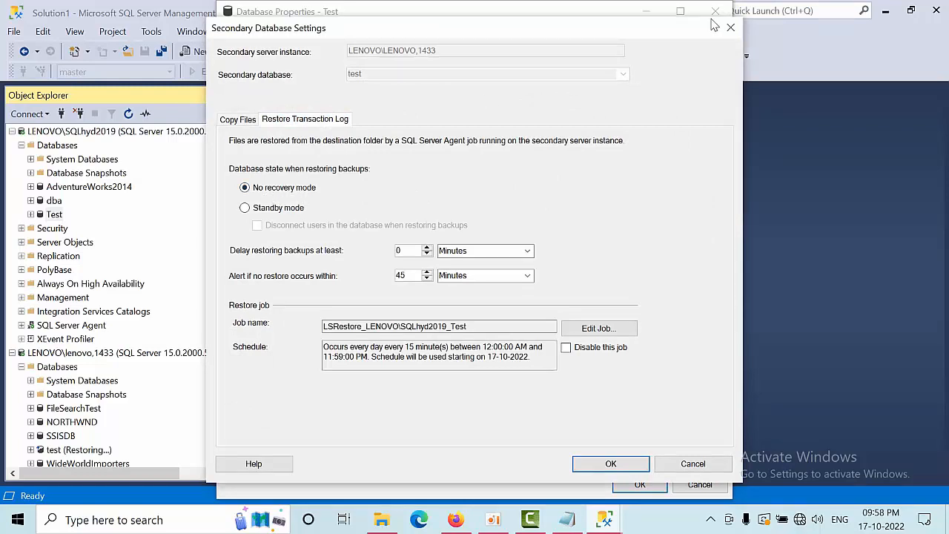
click(611, 462)
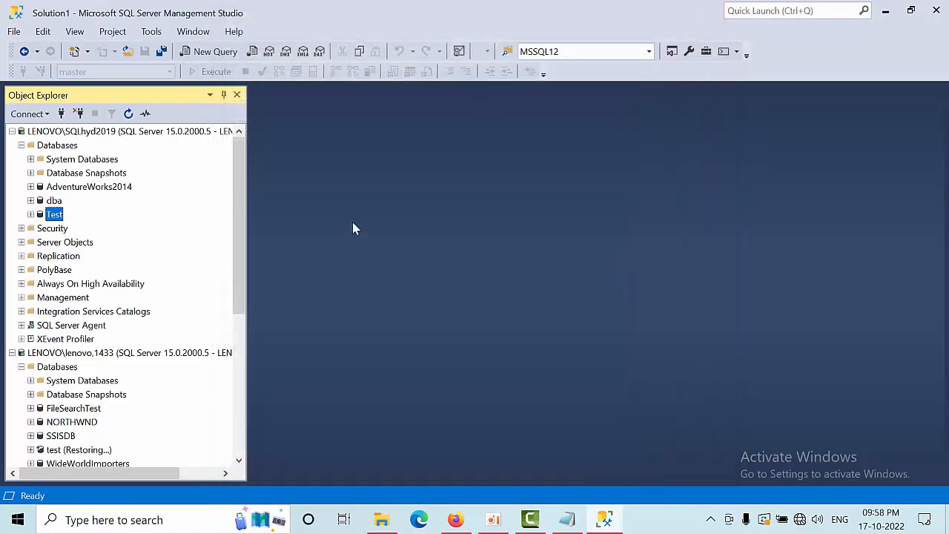
mouse_move(341, 244)
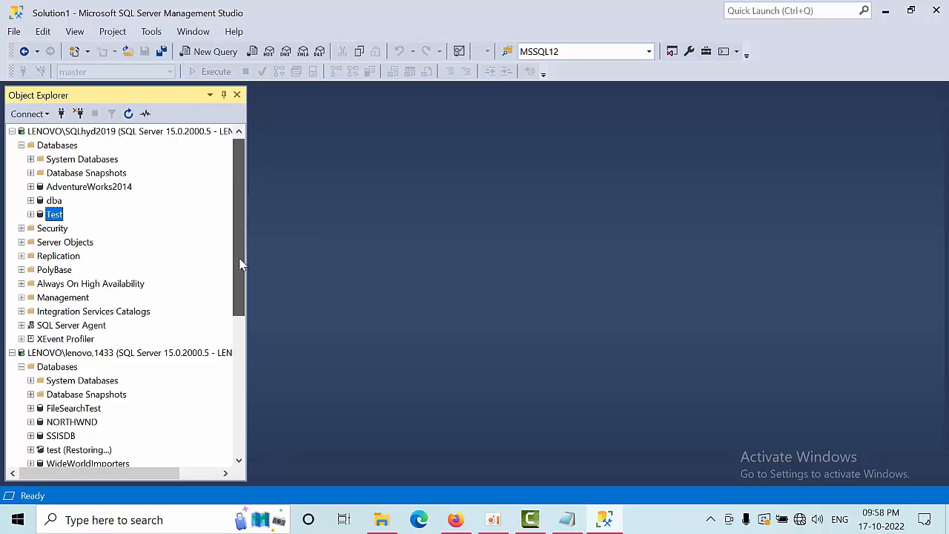
Start a new query window on the secondary LENOVO\lenovo,1433 server for the restore-mode script
scroll(down, 3)
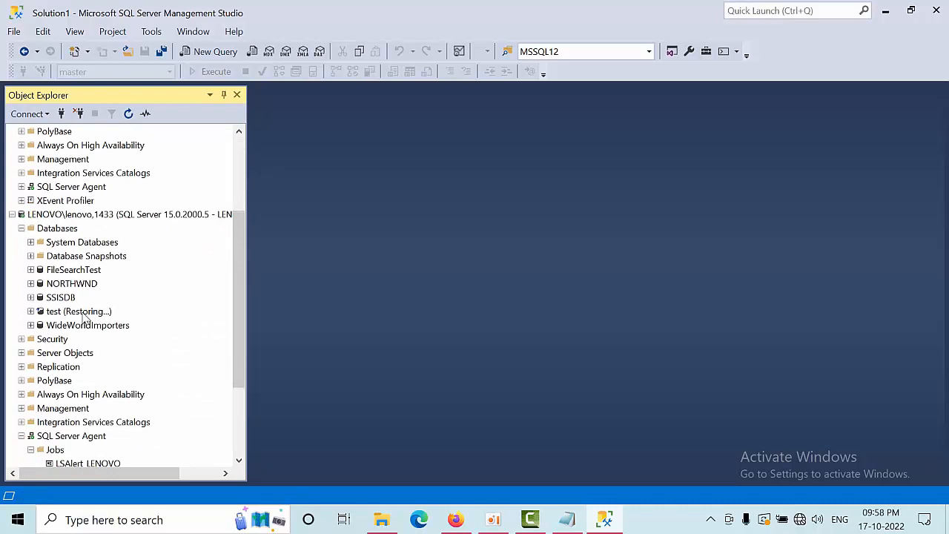
click(126, 214)
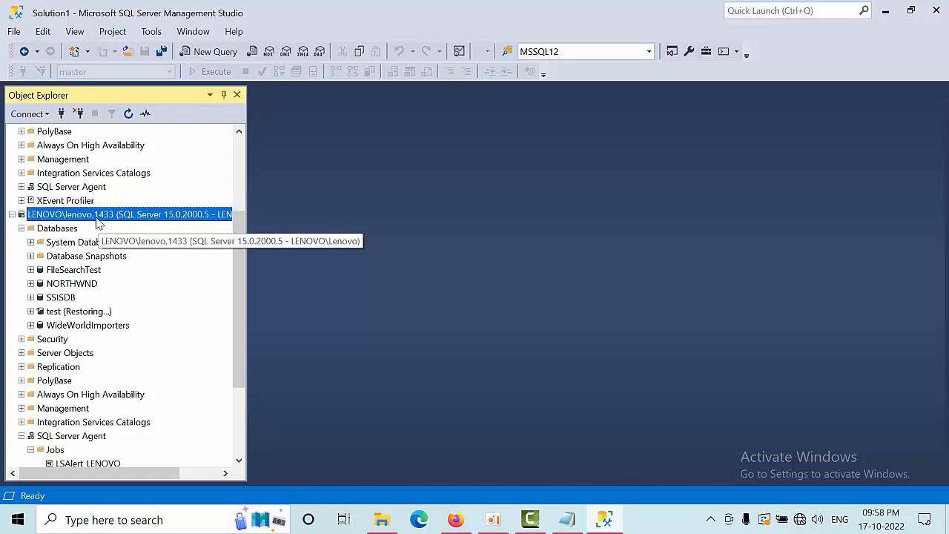
right_click(131, 213)
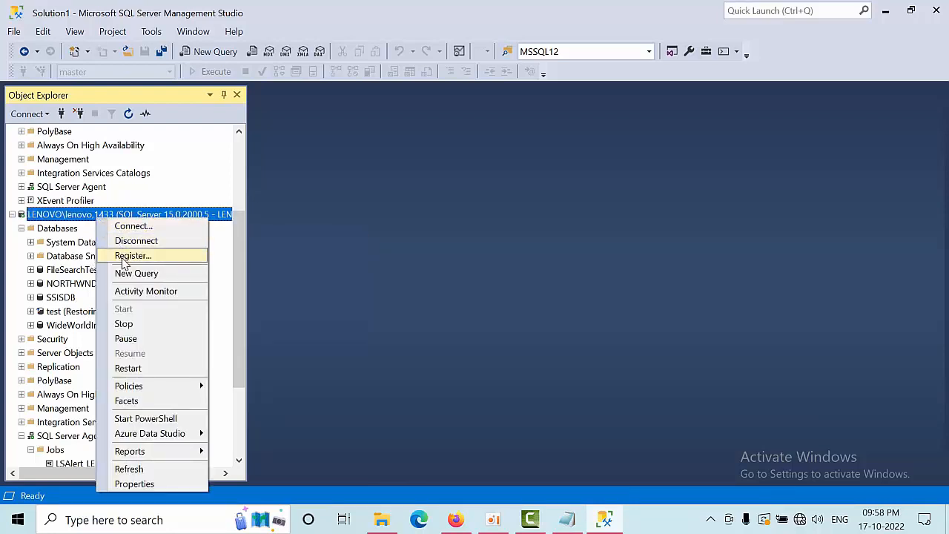
click(137, 273)
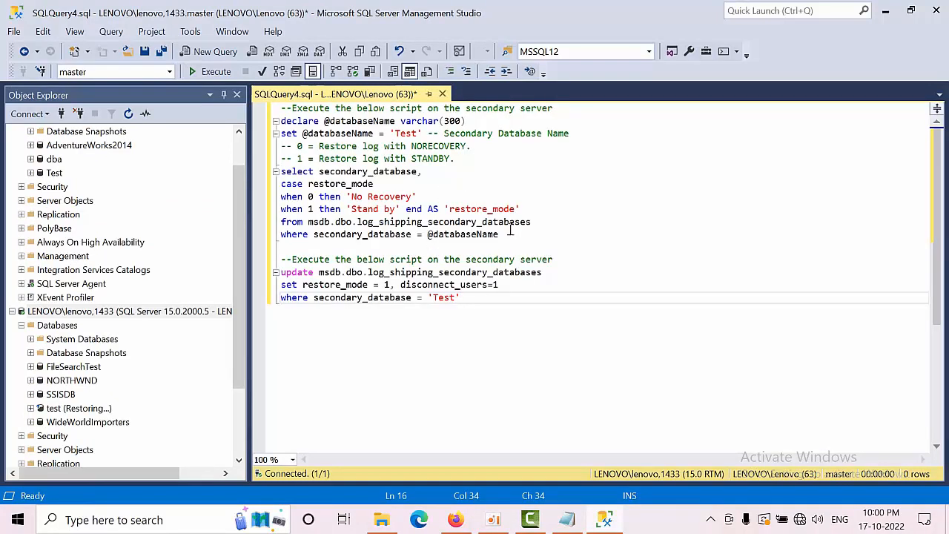
Run the restore_mode check query, which lists test with restore_mode No Recovery
drag(499, 234, 282, 122)
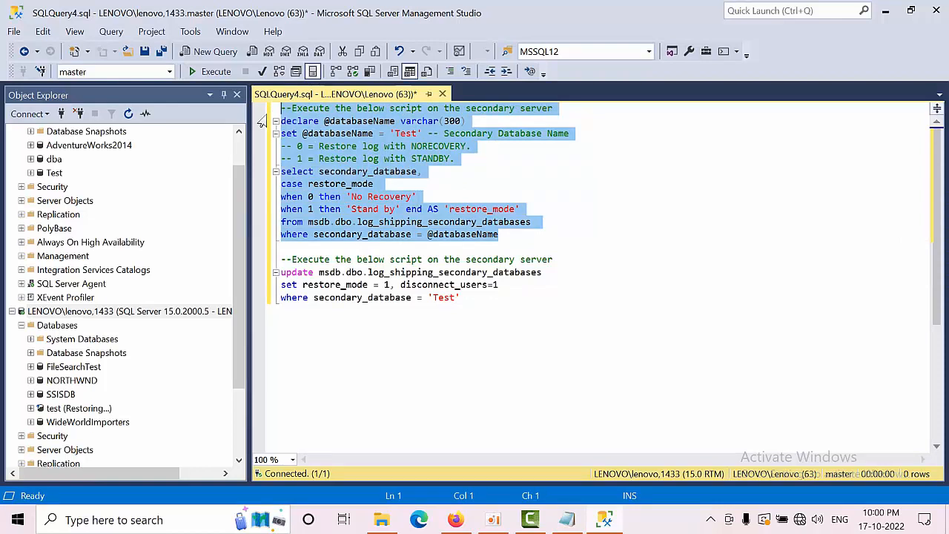
mouse_move(214, 51)
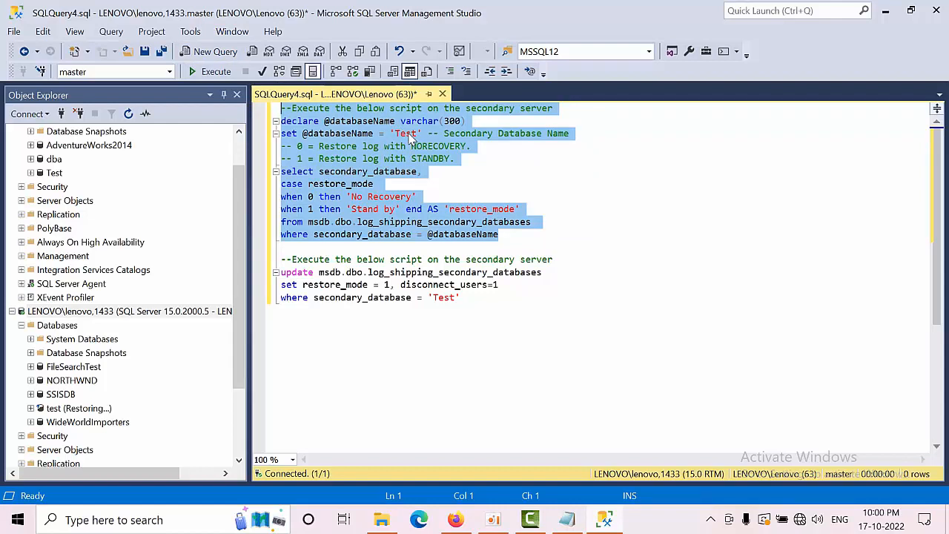
click(210, 72)
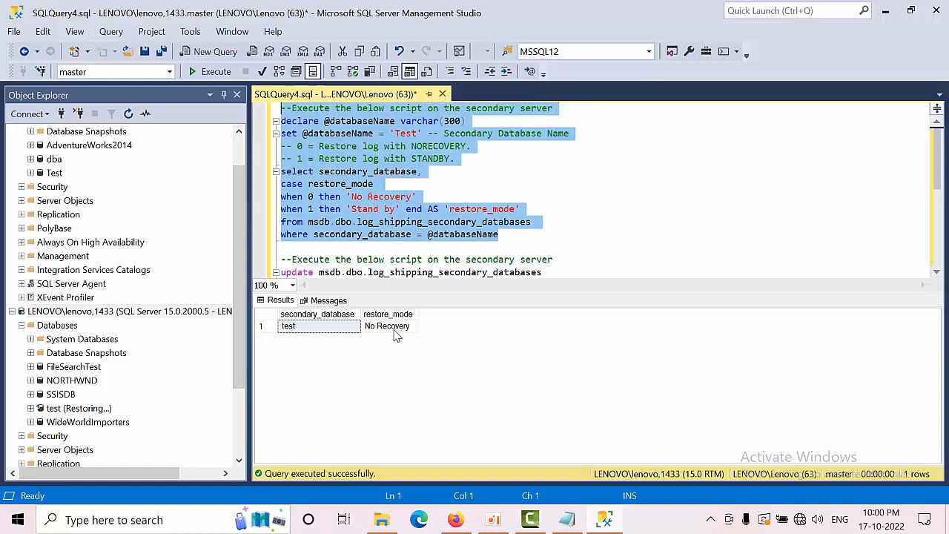
click(507, 258)
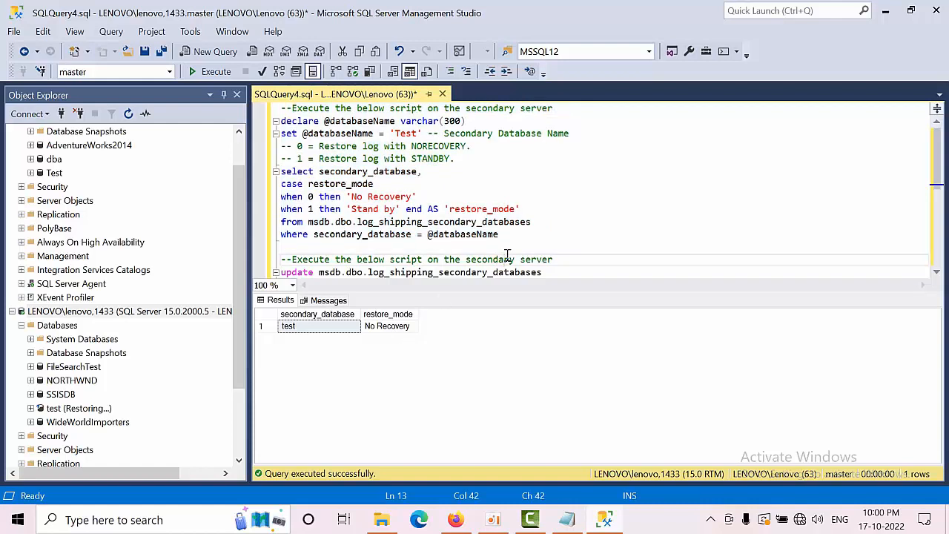
click(311, 196)
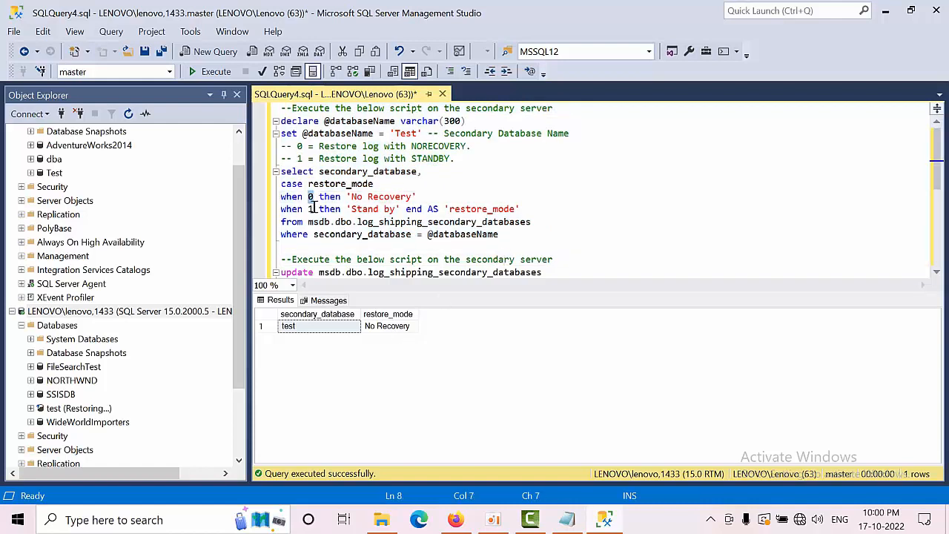
click(388, 223)
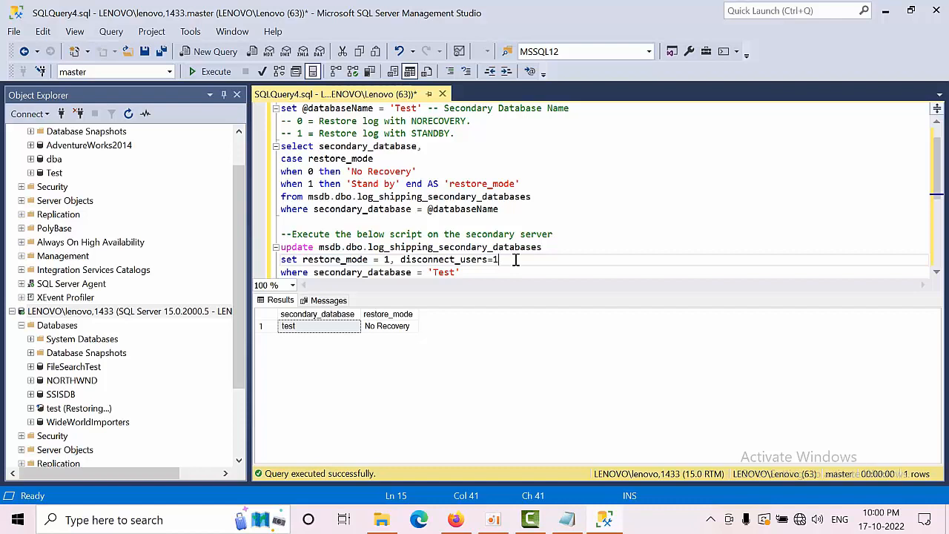
Run the UPDATE on log_shipping_secondary_databases setting restore_mode = 1 for Test, affecting one row
click(460, 273)
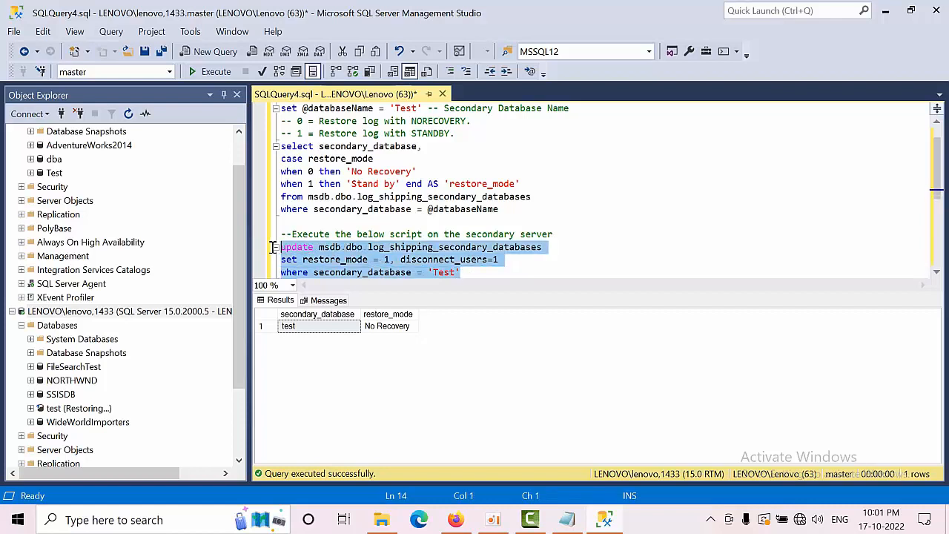
click(211, 71)
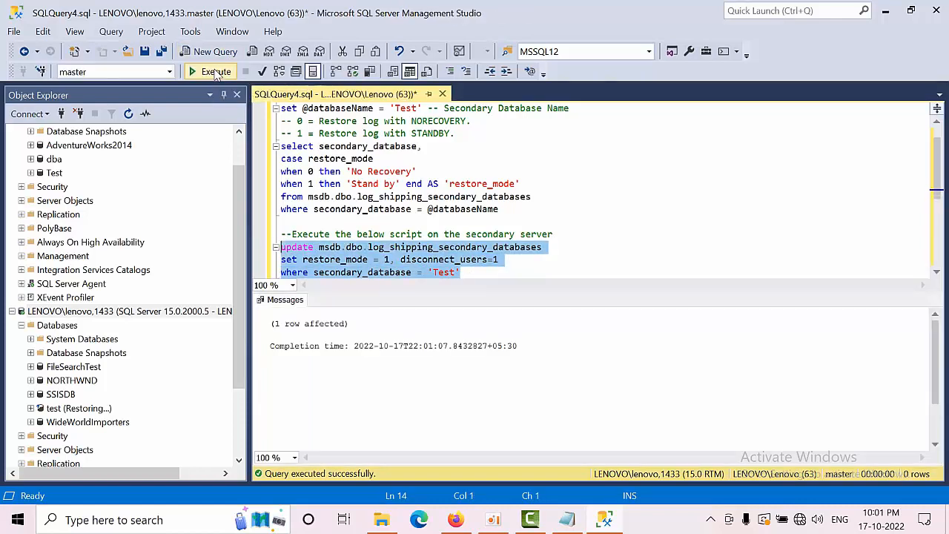
click(460, 273)
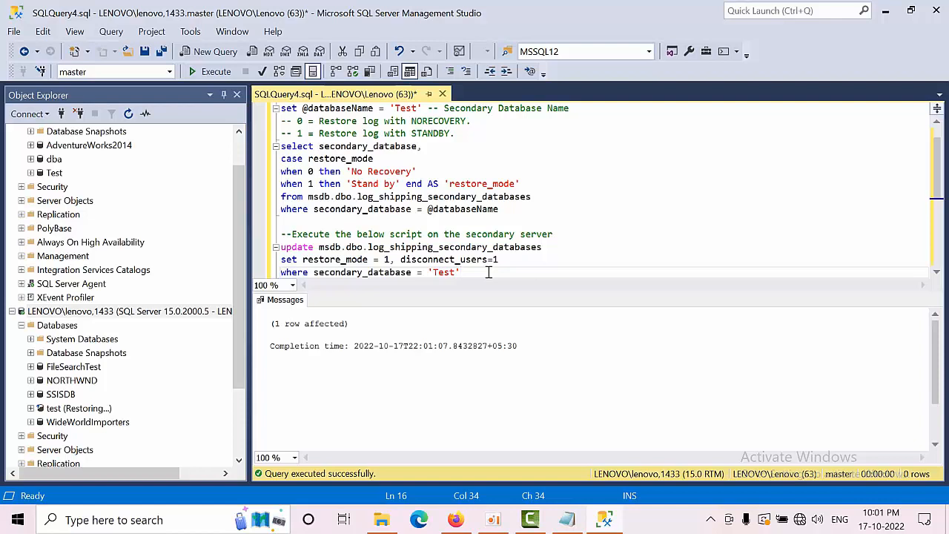
click(77, 408)
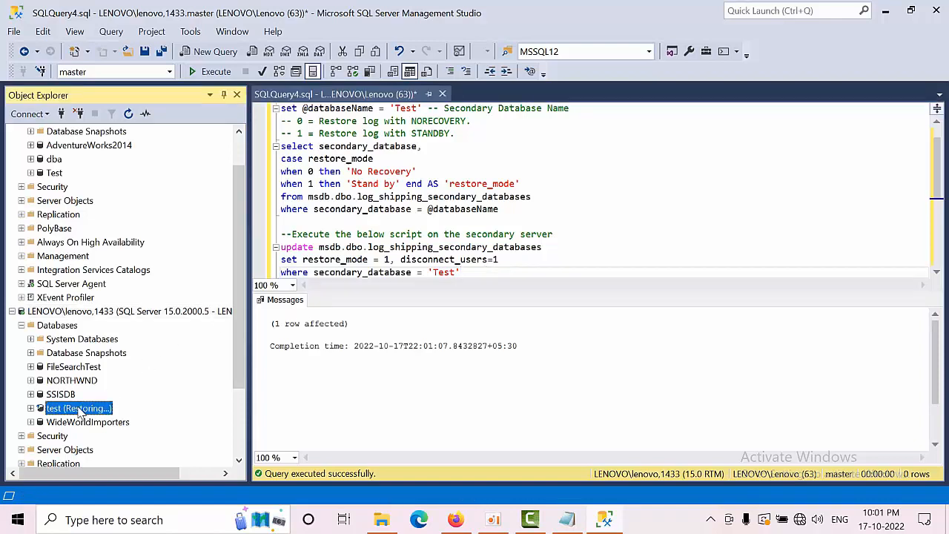
right_click(77, 408)
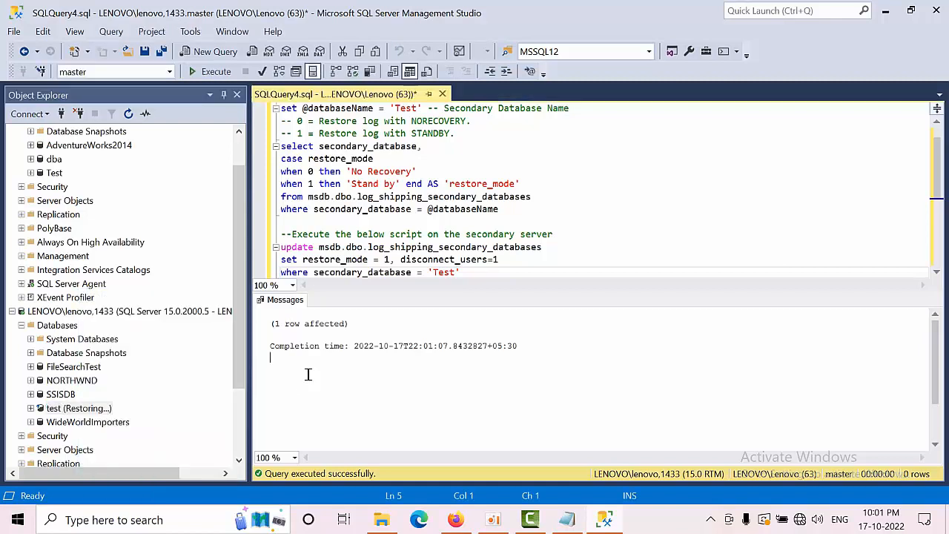
mouse_move(178, 312)
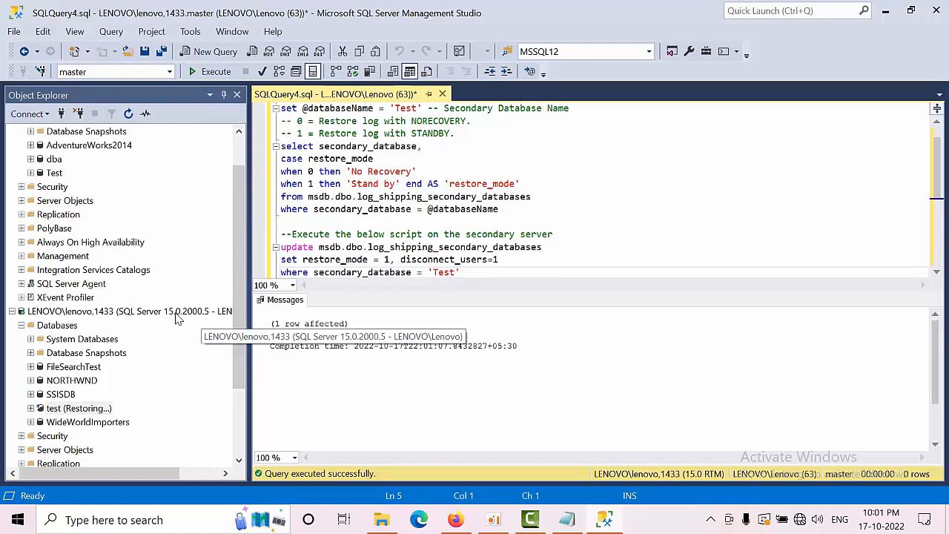
Browse to the secondary server's databases and the primary server's SQL Server Agent jobs
click(71, 284)
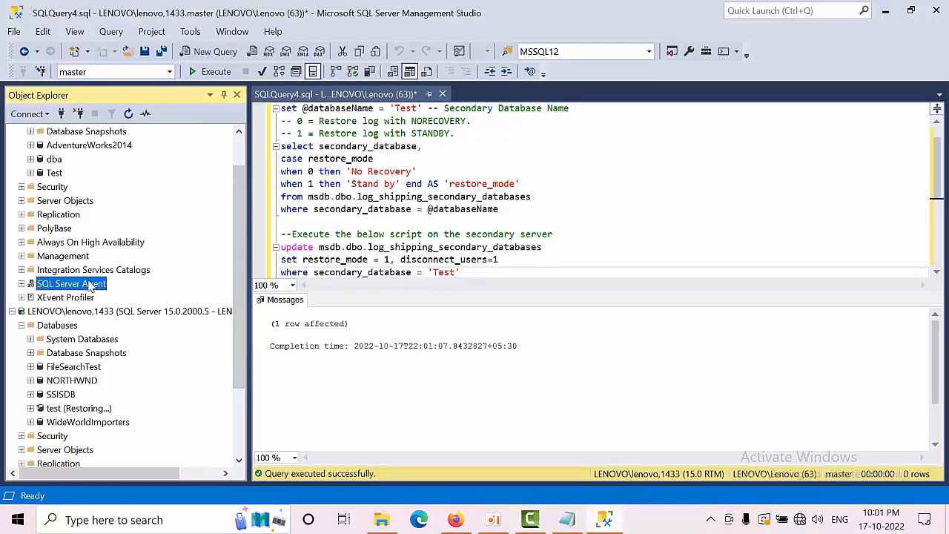
click(131, 311)
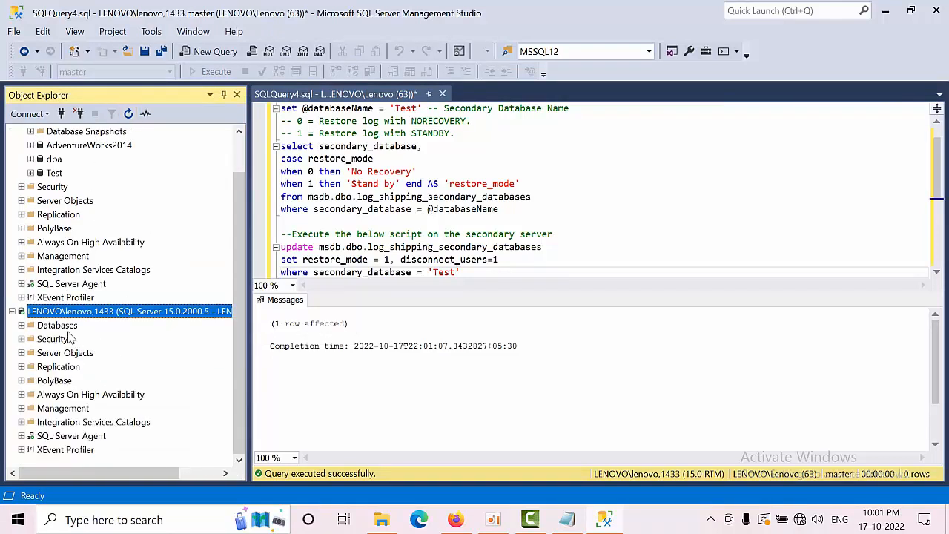
click(20, 324)
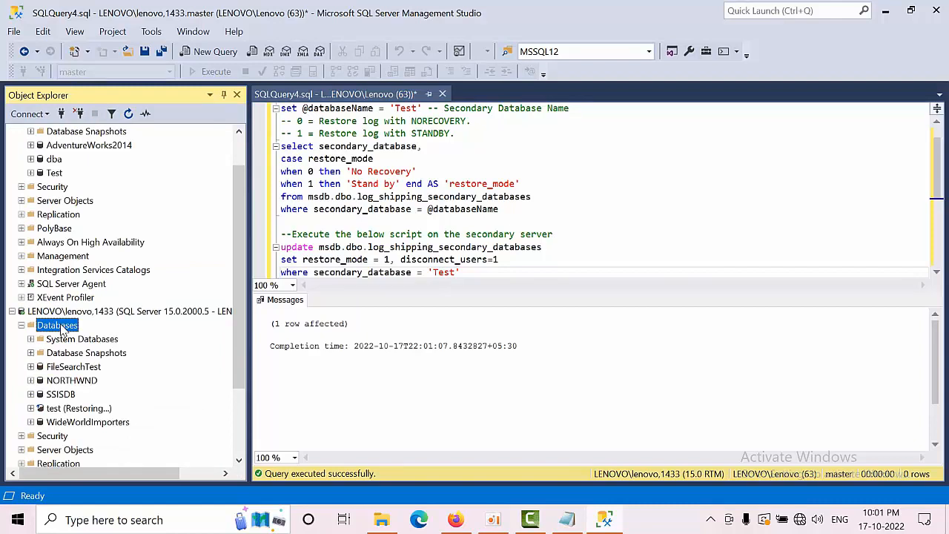
click(72, 283)
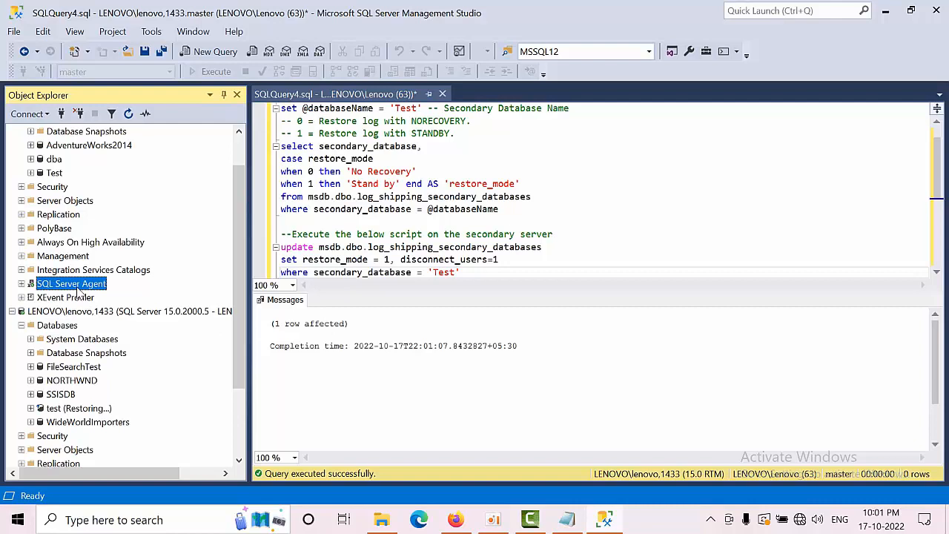
Start the LSBackup_Test job on the primary server and confirm it reports success
right_click(68, 324)
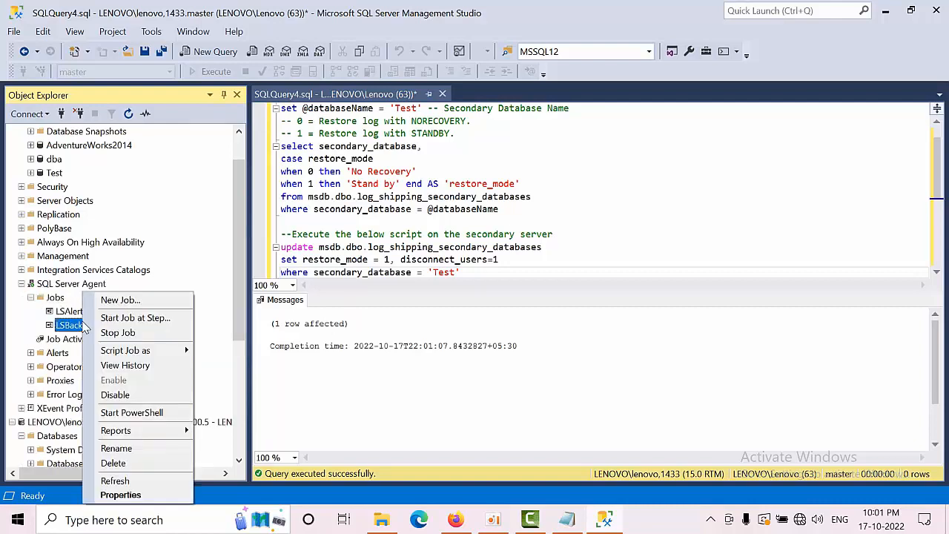
click(135, 317)
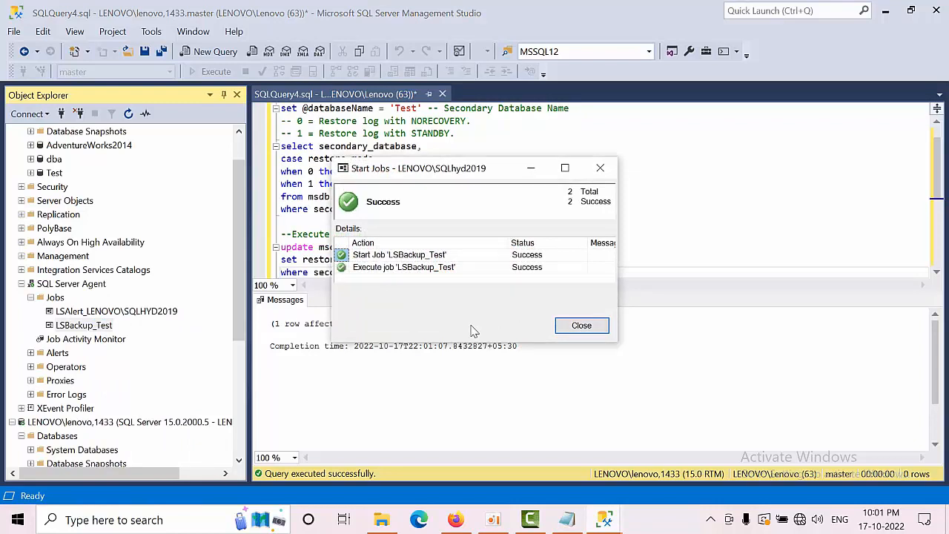
click(582, 325)
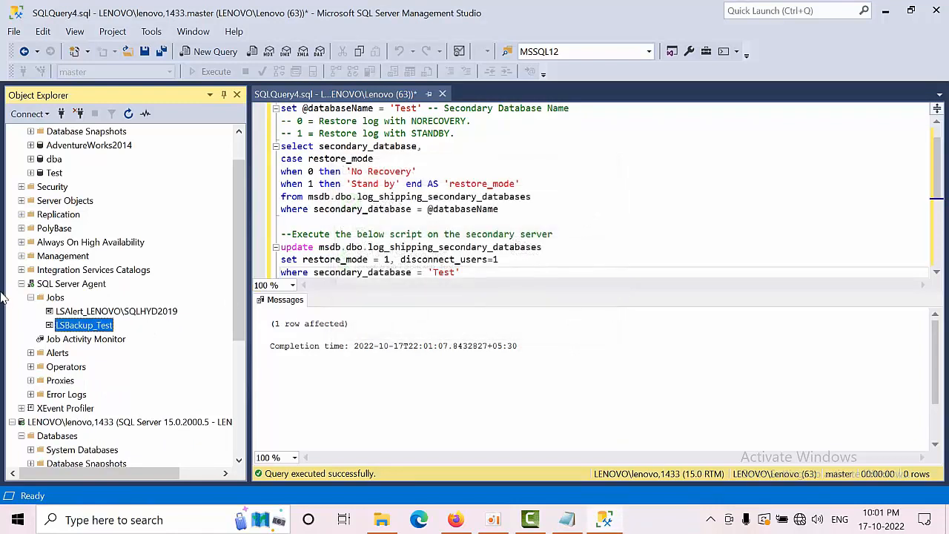
click(32, 297)
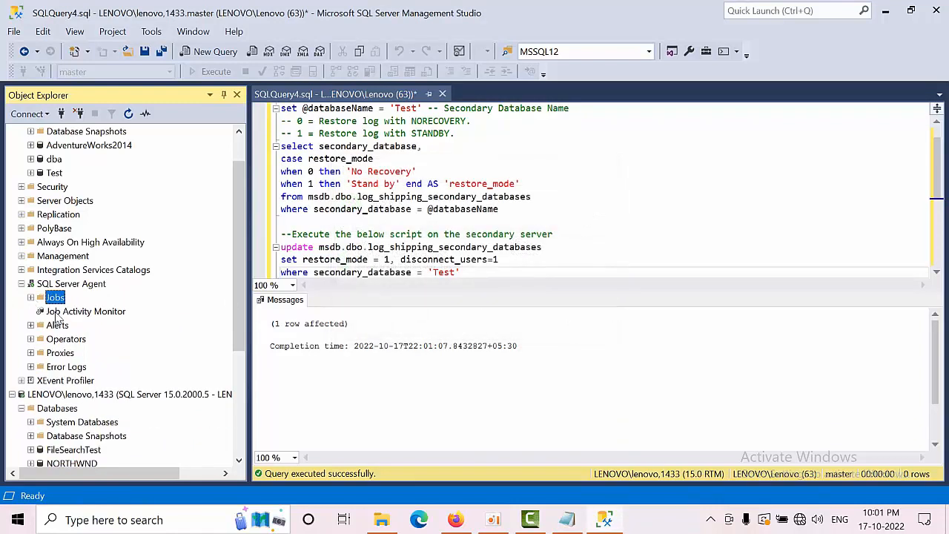
scroll(down, 3)
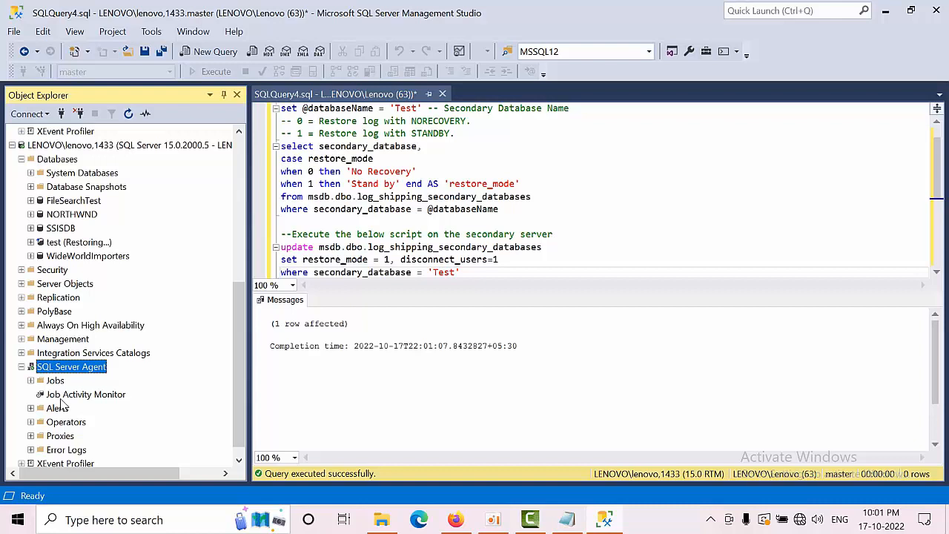
Start the LSCopy and LSRestore jobs on the secondary server, each reporting success
click(55, 380)
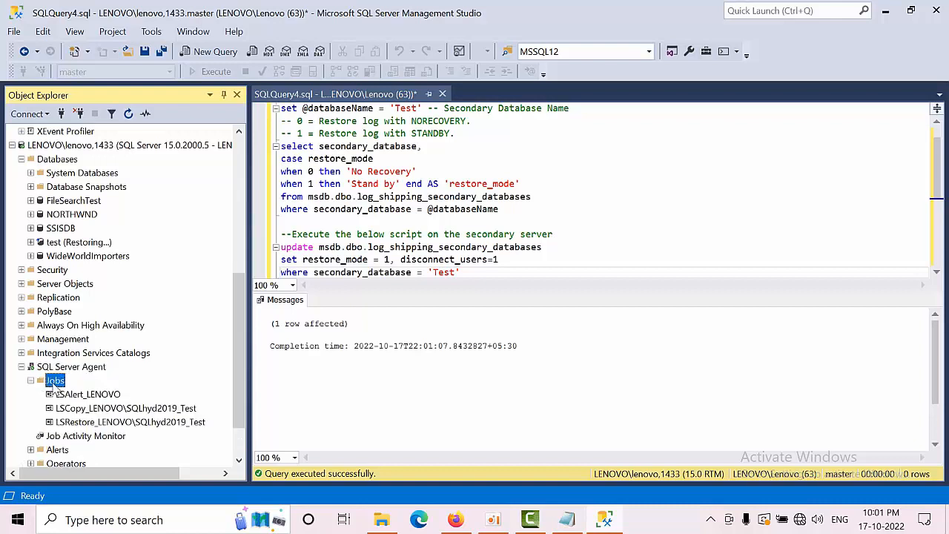
right_click(74, 408)
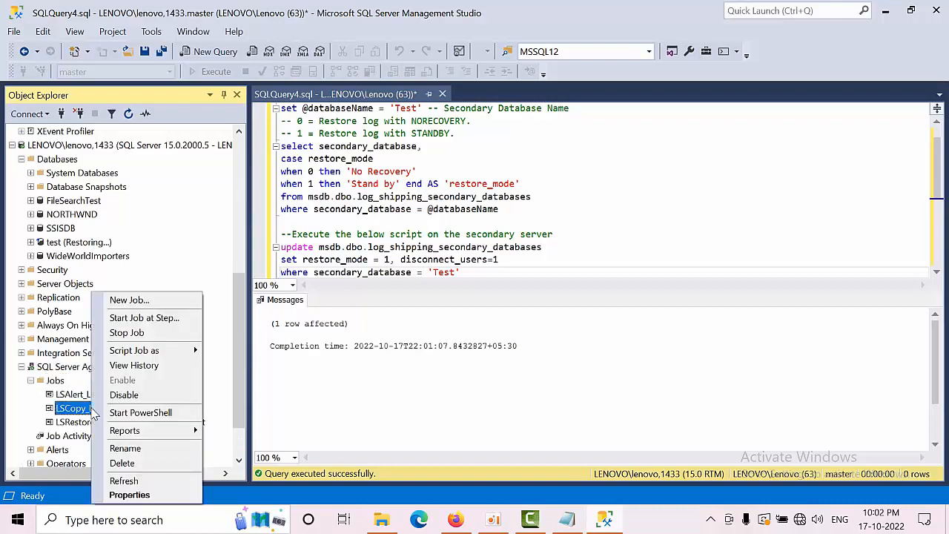
click(143, 317)
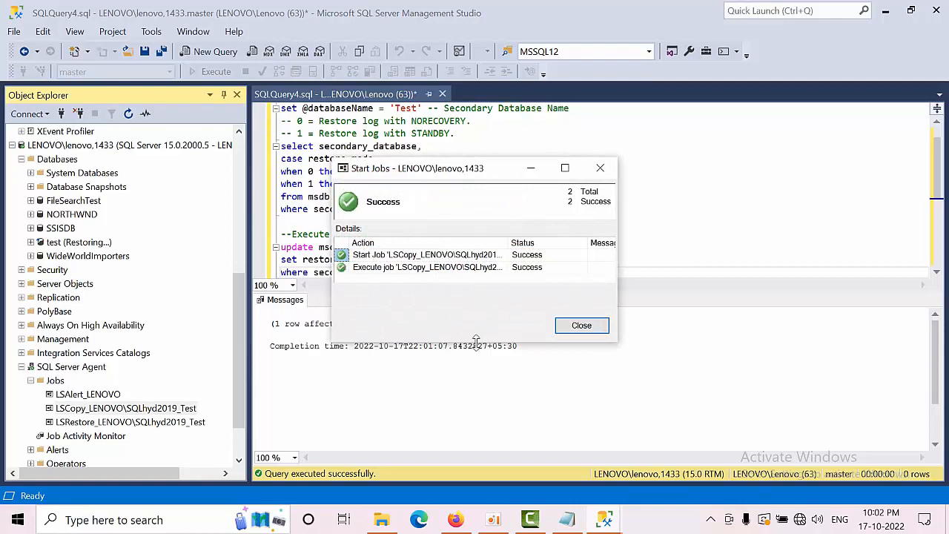
click(581, 325)
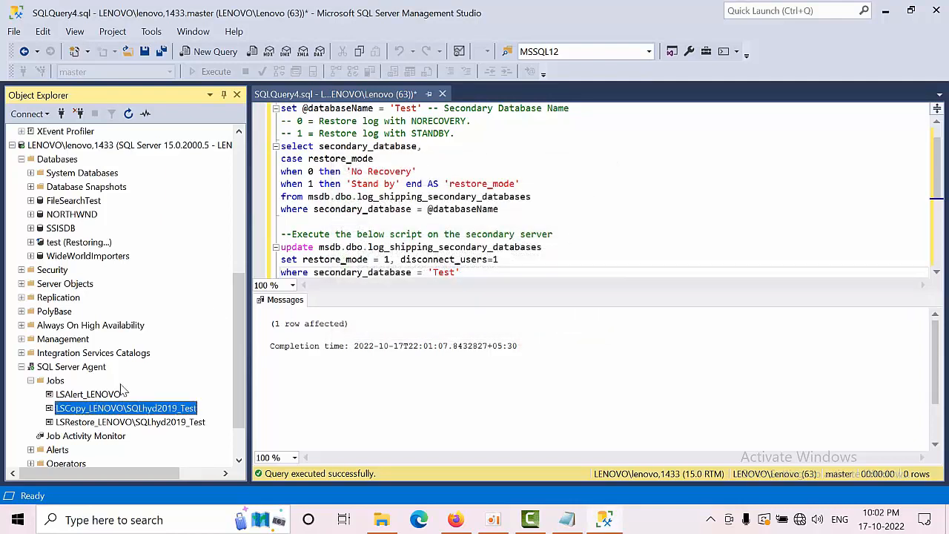
click(130, 421)
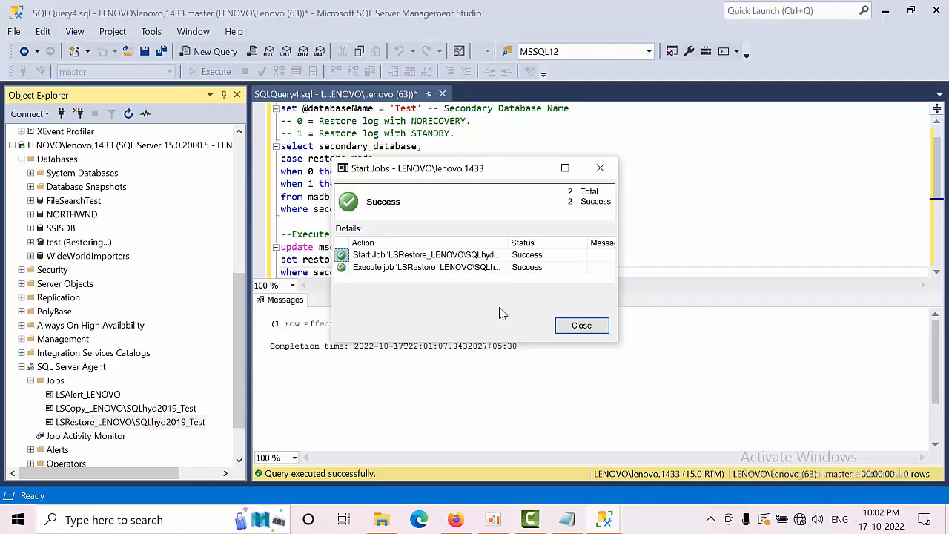
click(581, 325)
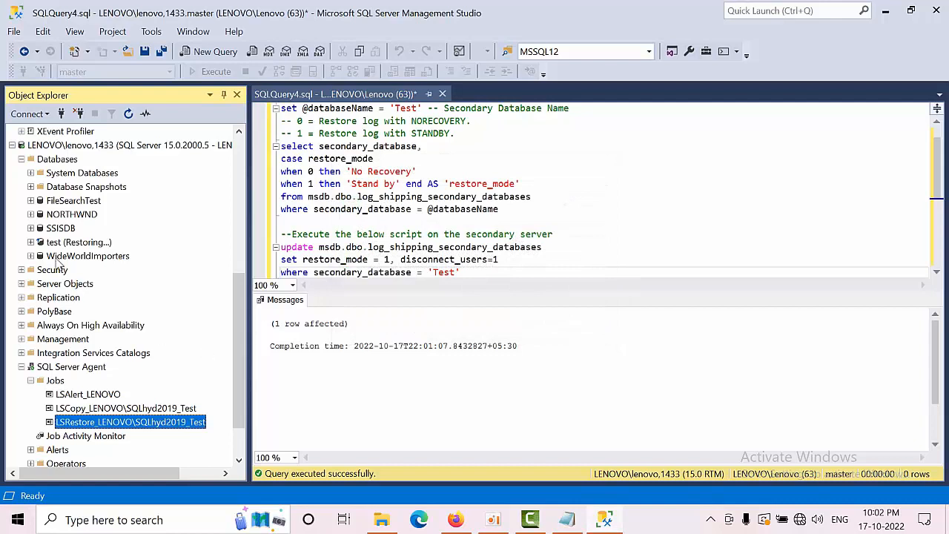
click(129, 145)
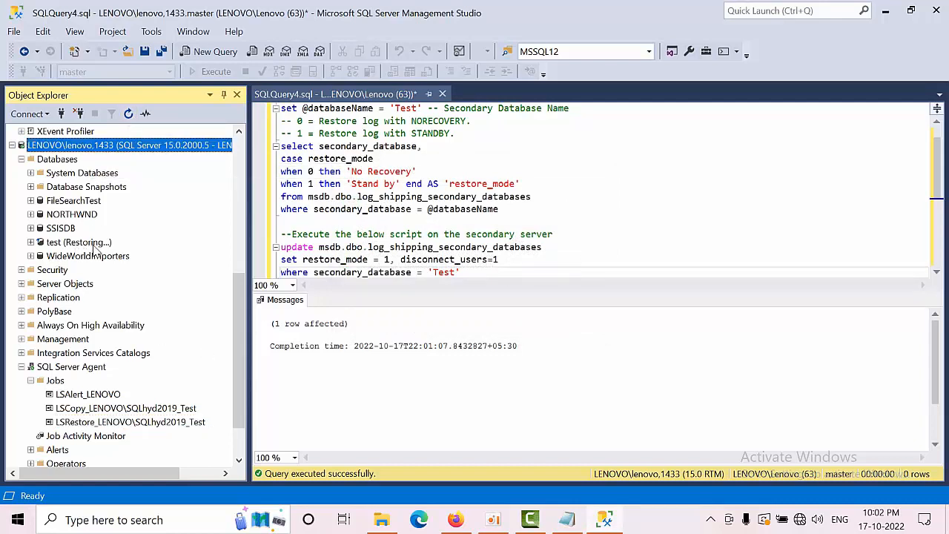
Refresh the secondary server's Databases list so test shows Standby / Read-Only
scroll(down, 3)
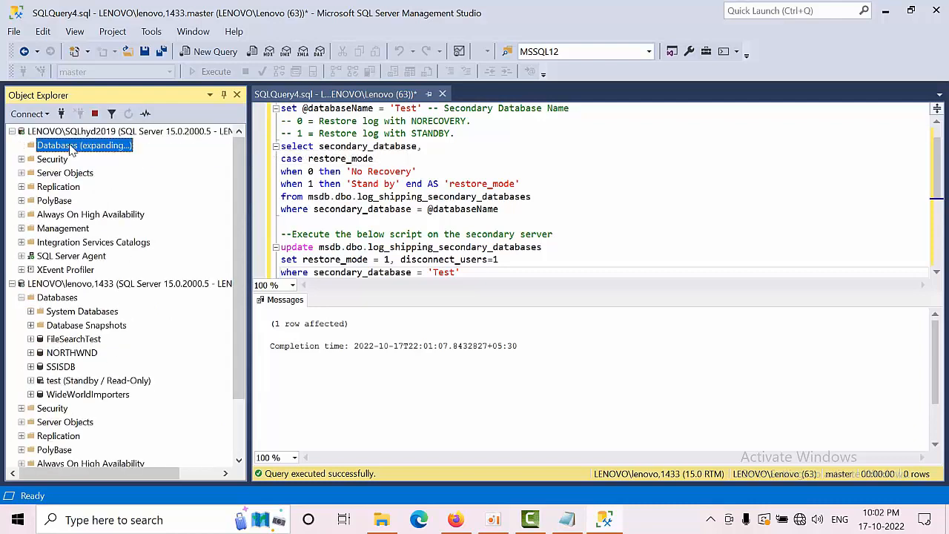
right_click(53, 213)
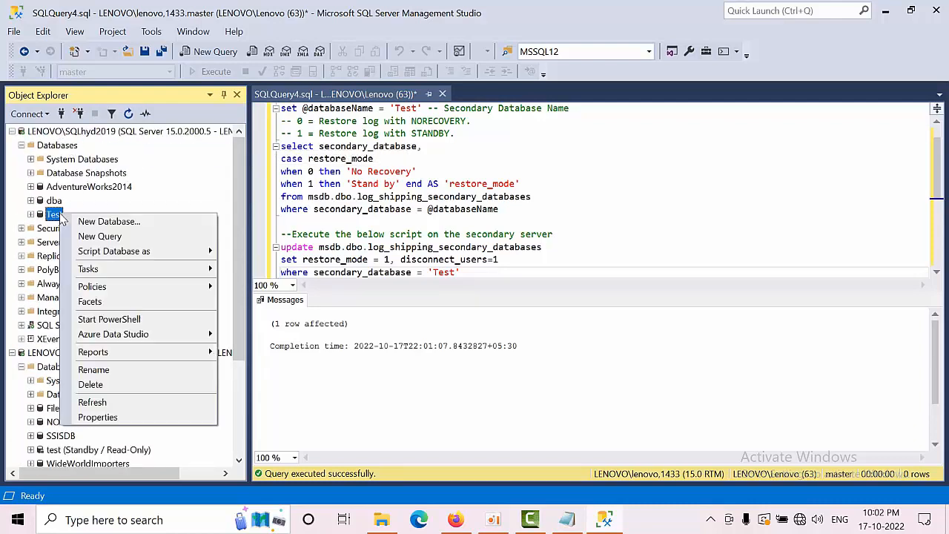
click(98, 417)
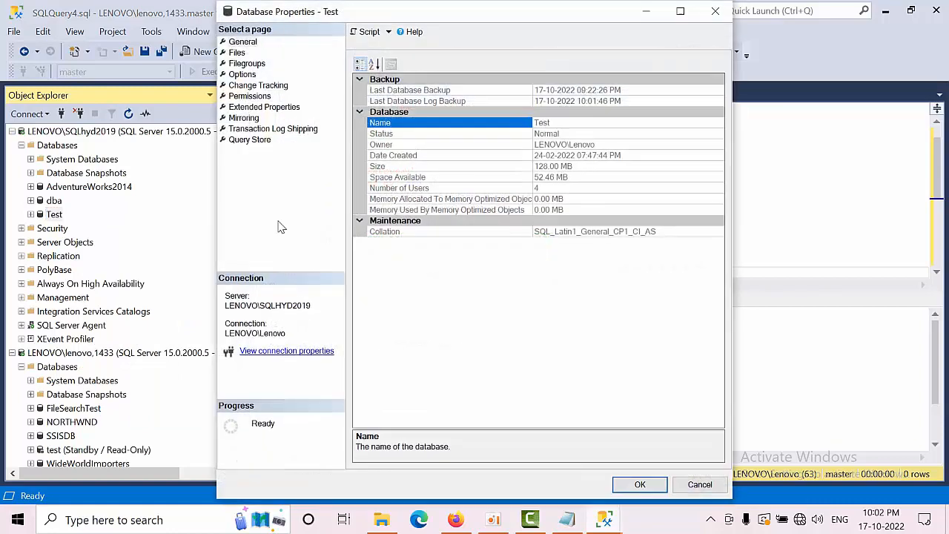
click(273, 128)
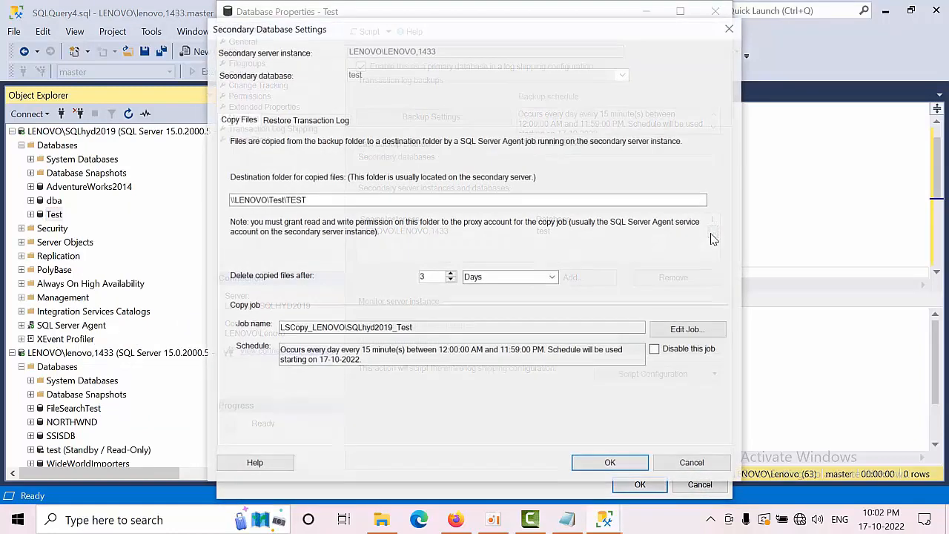
click(306, 119)
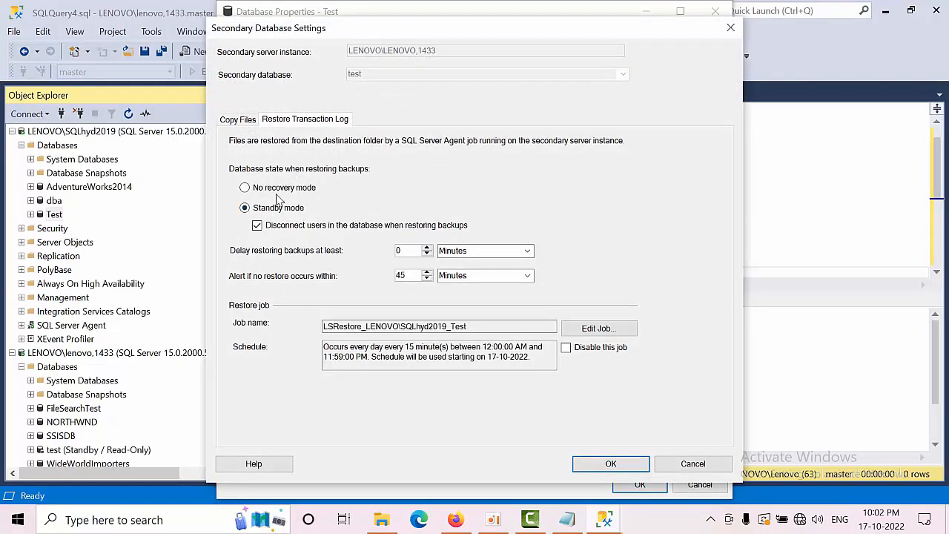
mouse_move(285, 199)
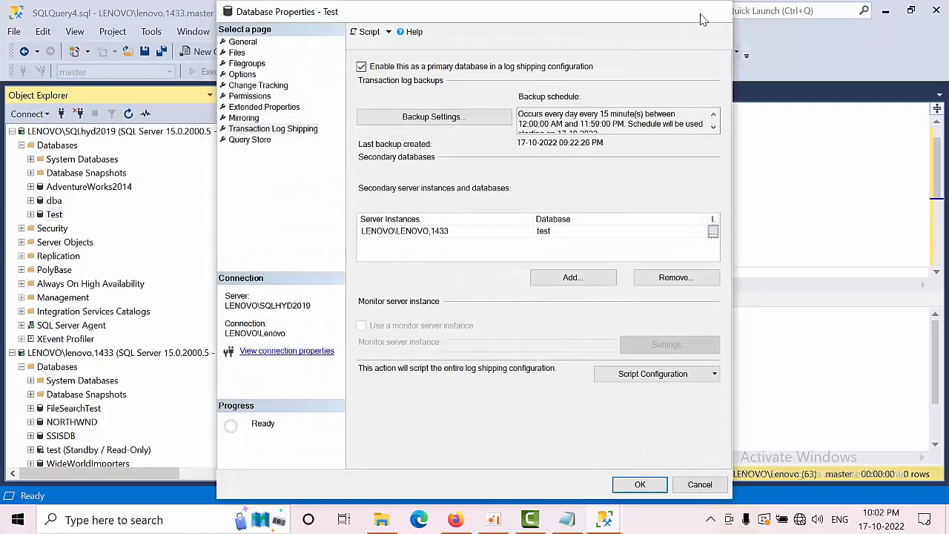
click(639, 484)
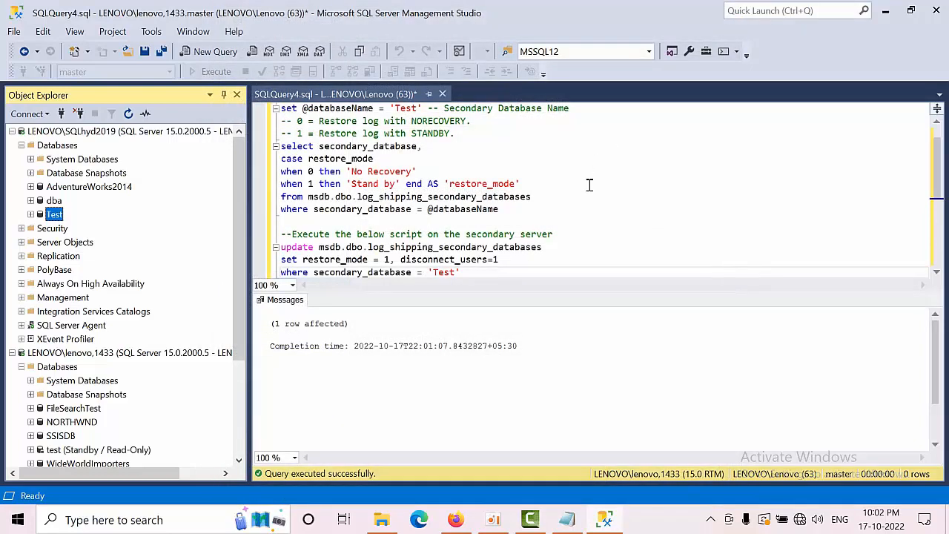